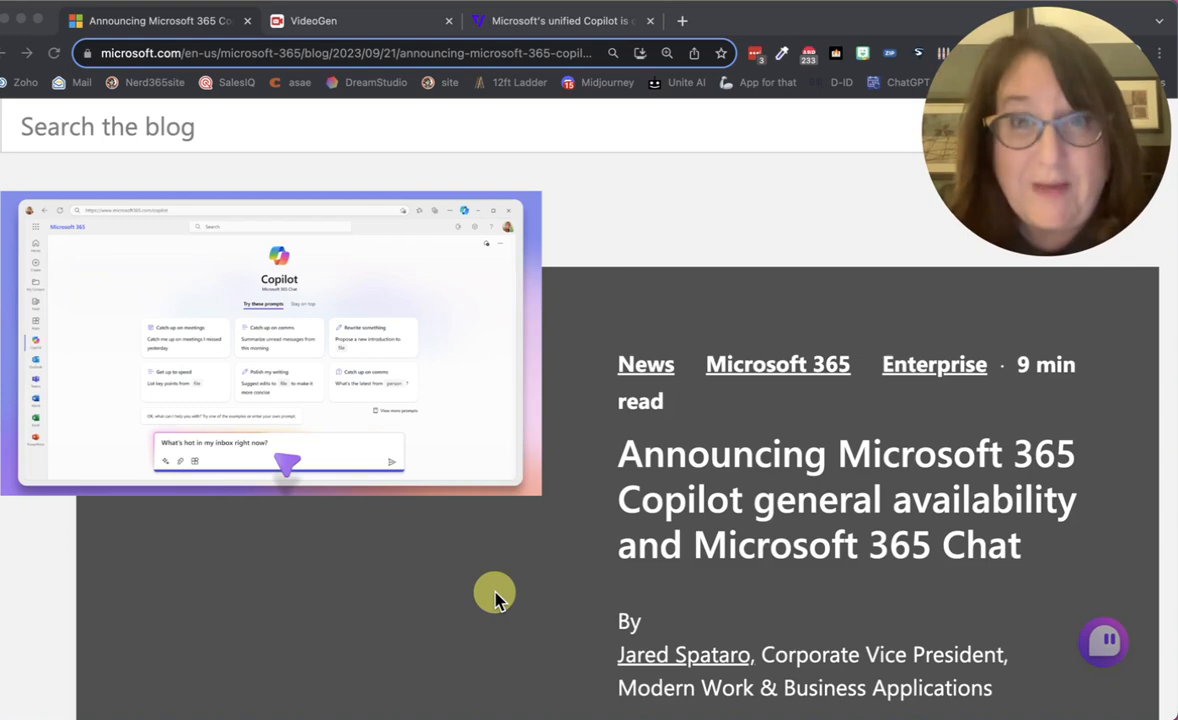
mouse_move(648, 504)
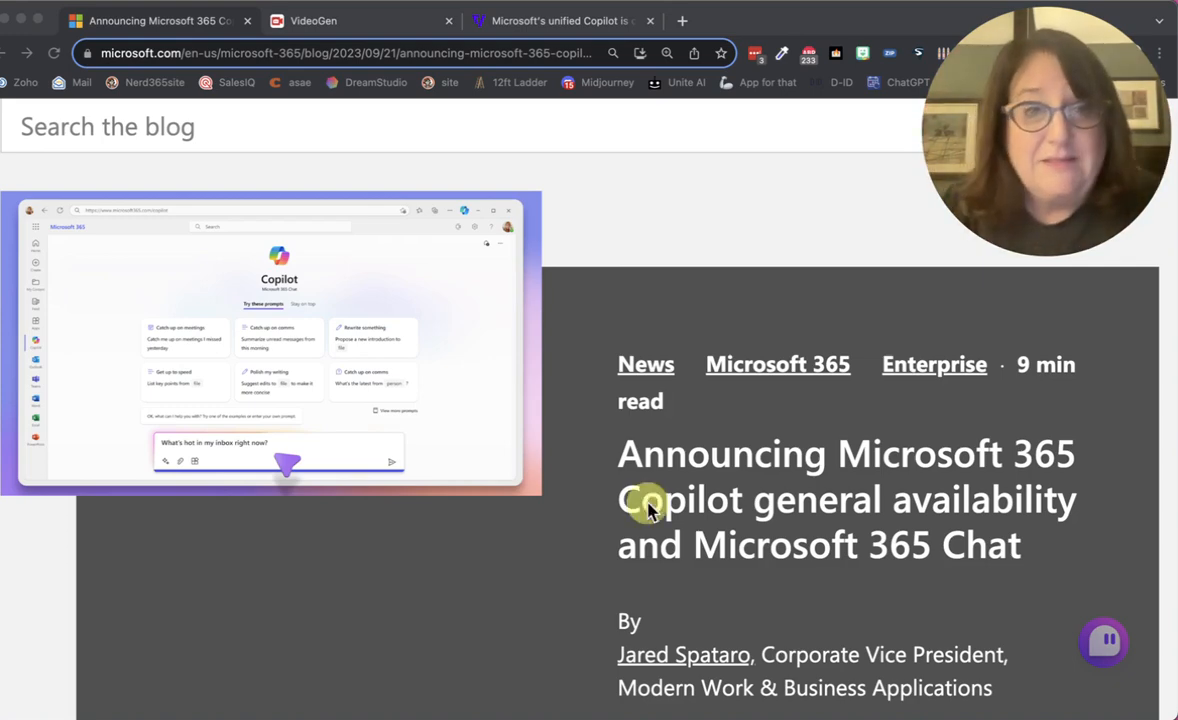
mouse_move(734, 436)
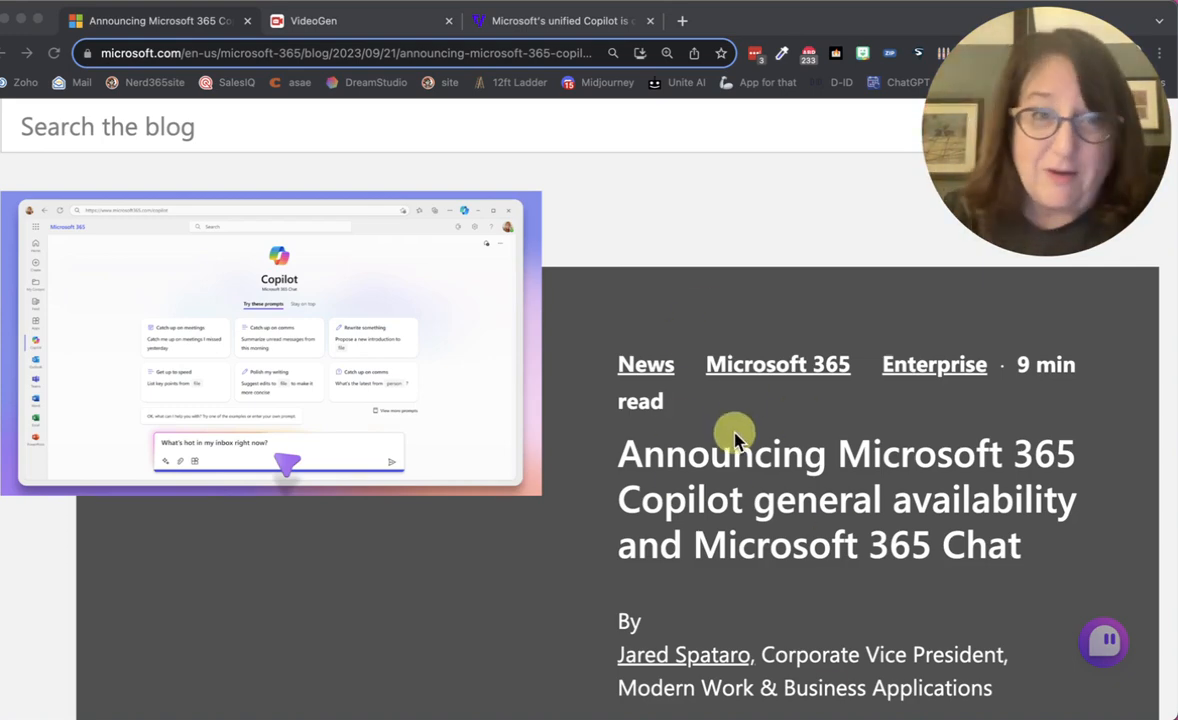
Switch to The Verge's unified Copilot article and select its web address for copying.
scroll("down", 3)
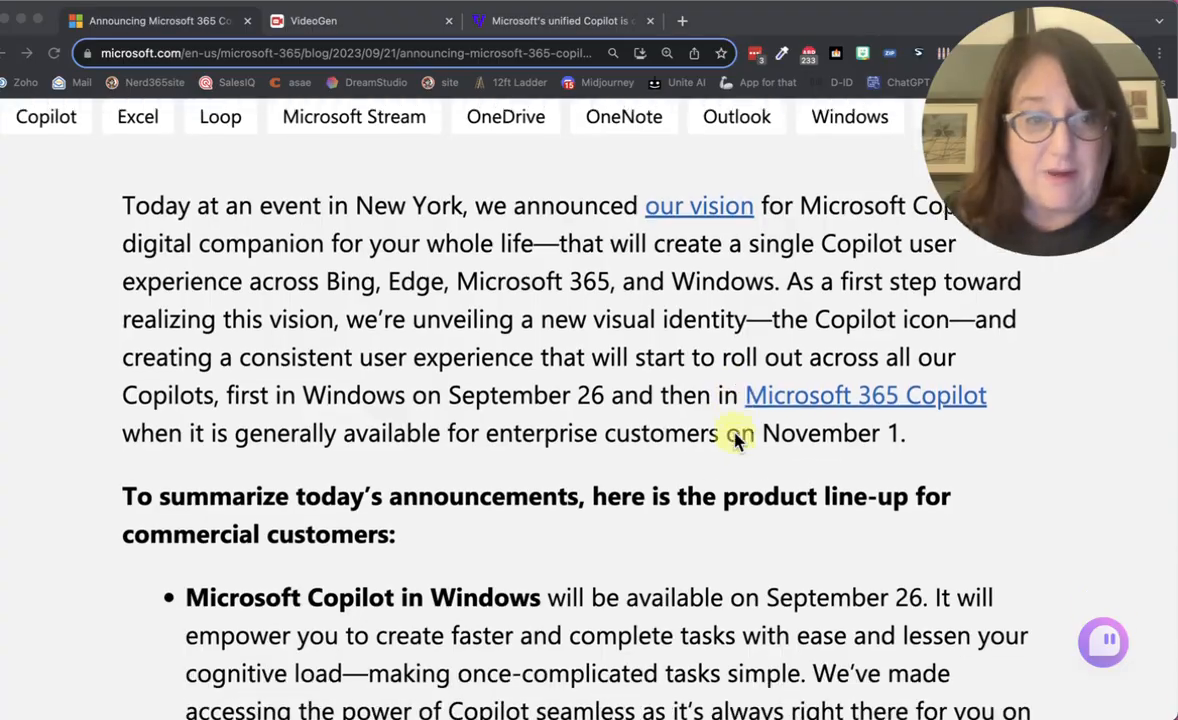
scroll("down", 3)
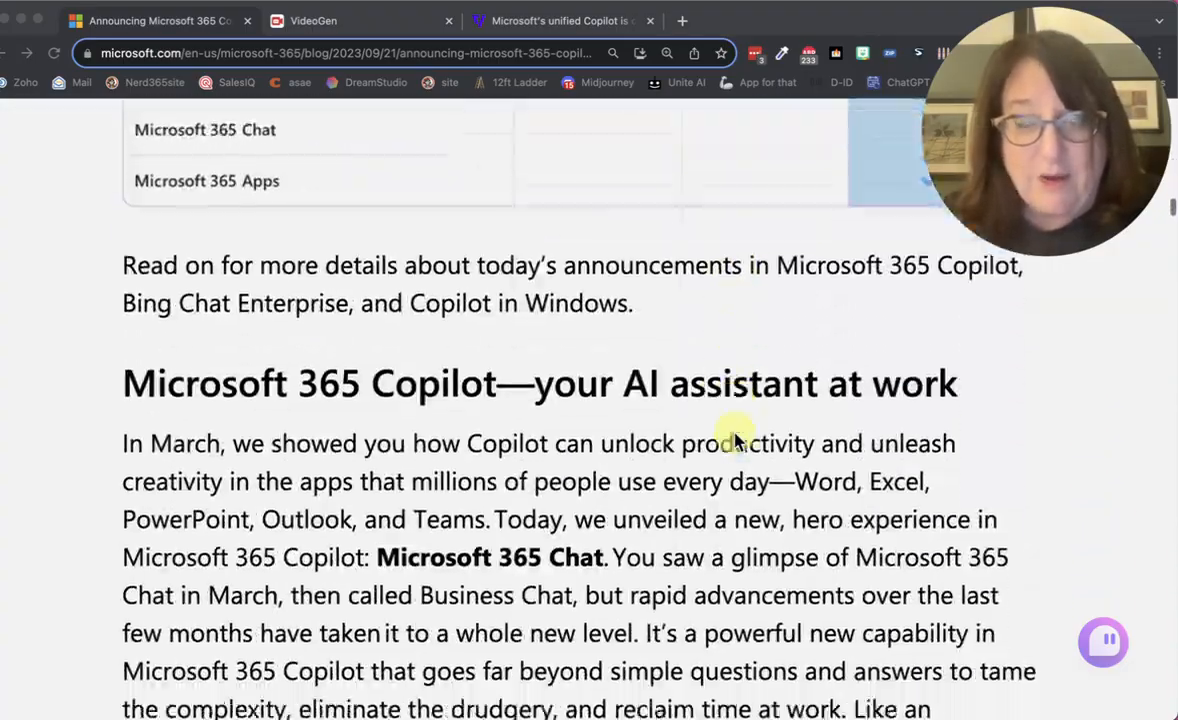
scroll("down", 3)
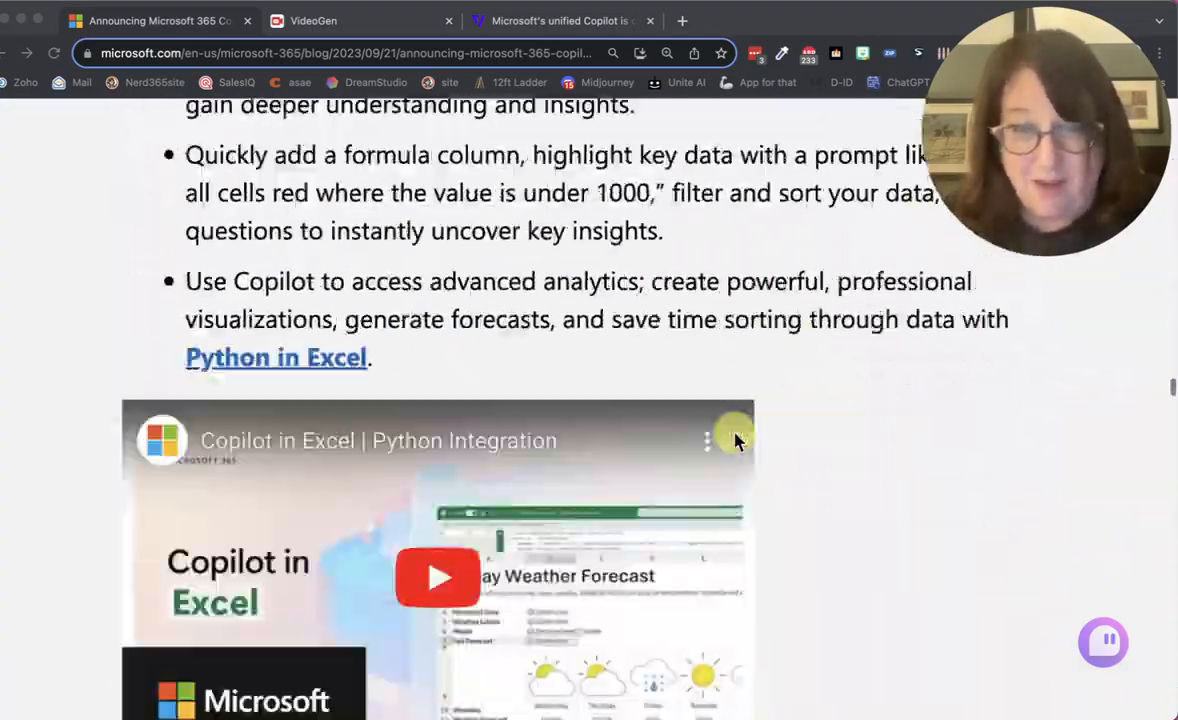
scroll("down", 3)
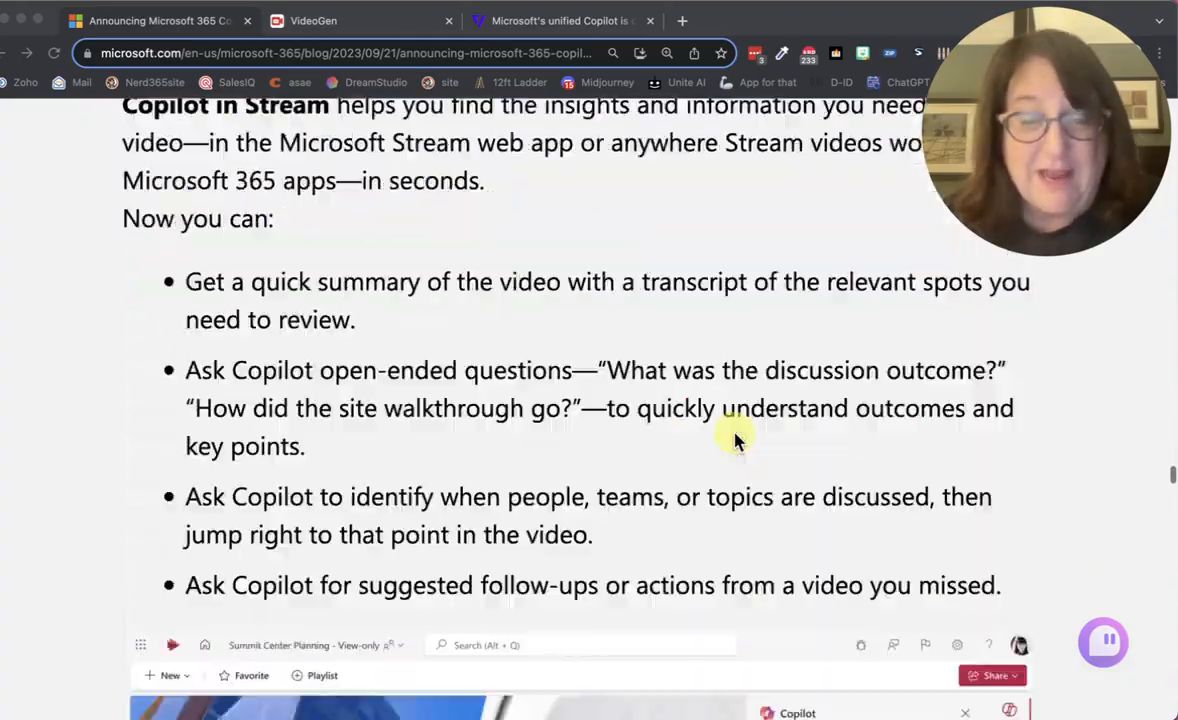
scroll("down", 3)
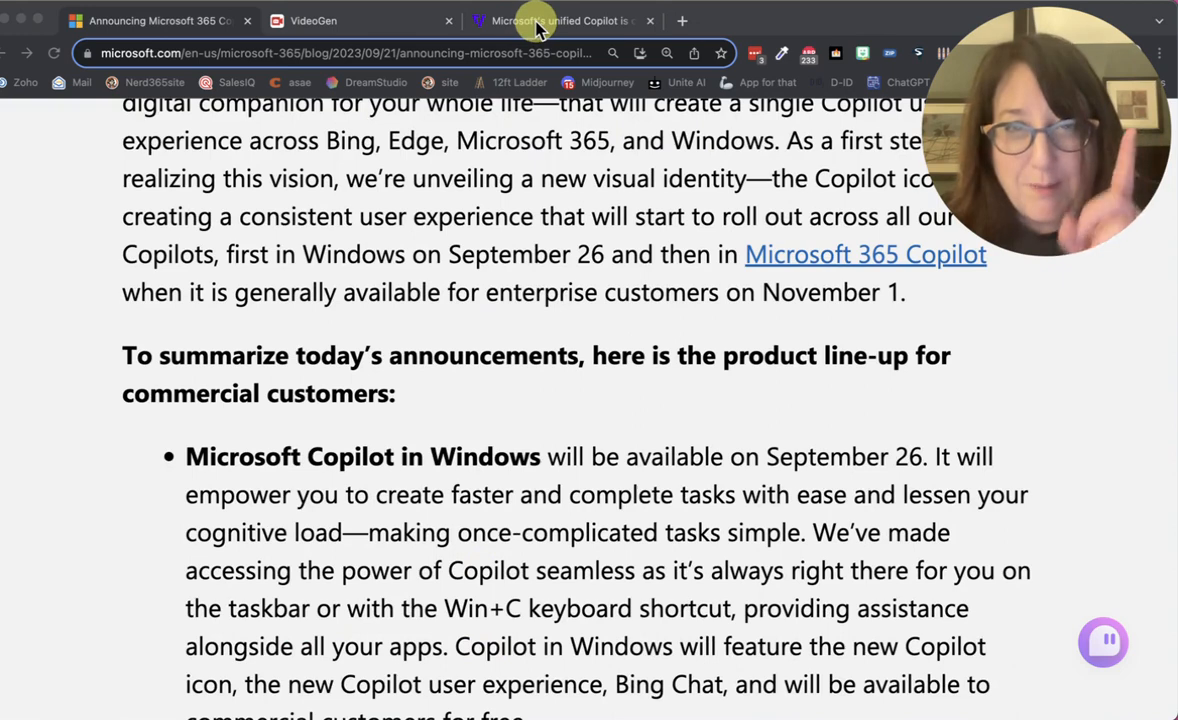
left_click(560, 20)
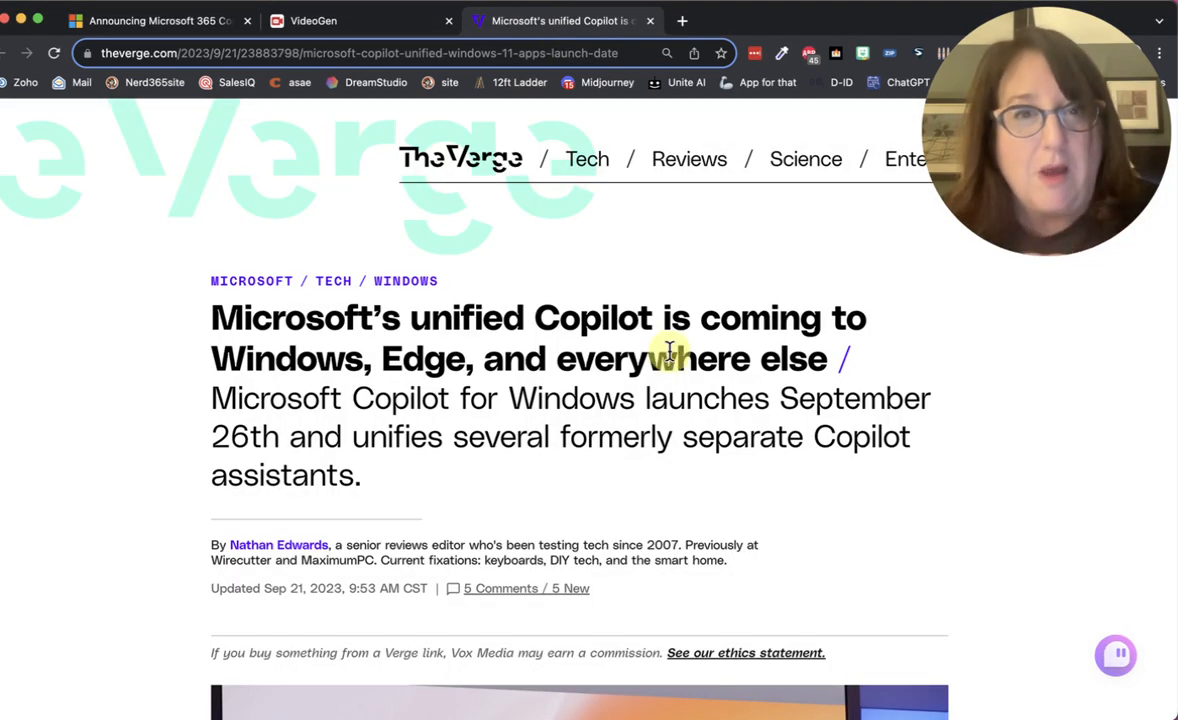
scroll("down", 3)
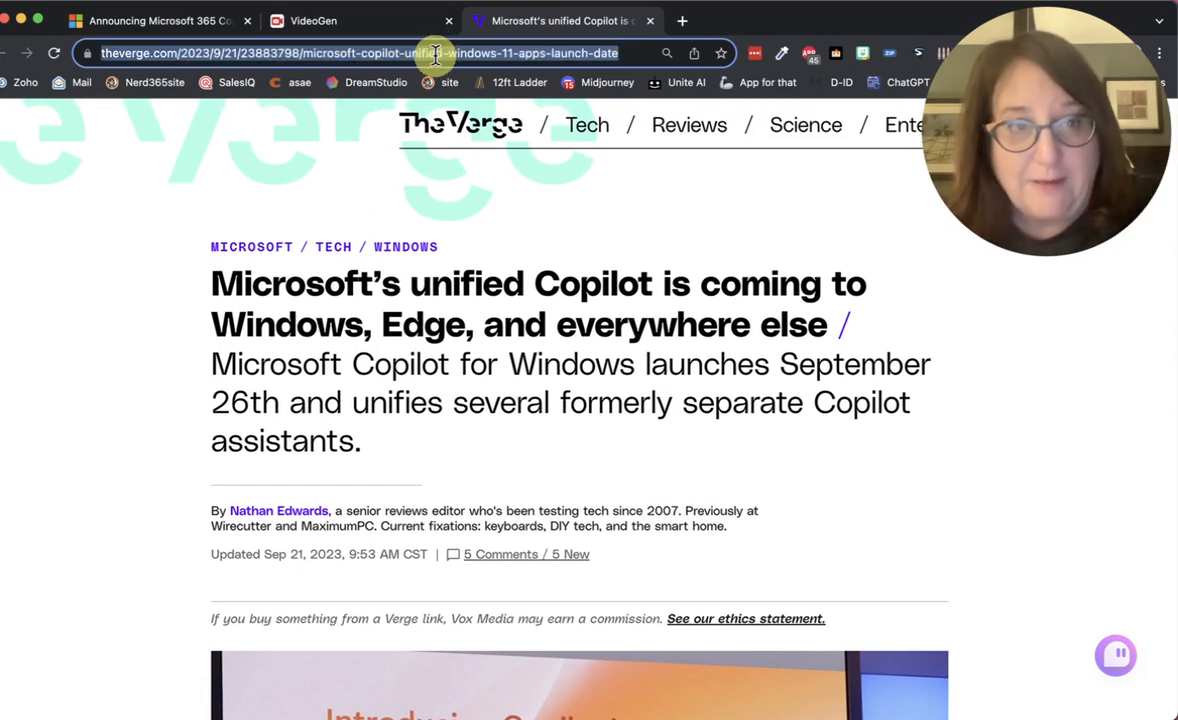
left_click(312, 20)
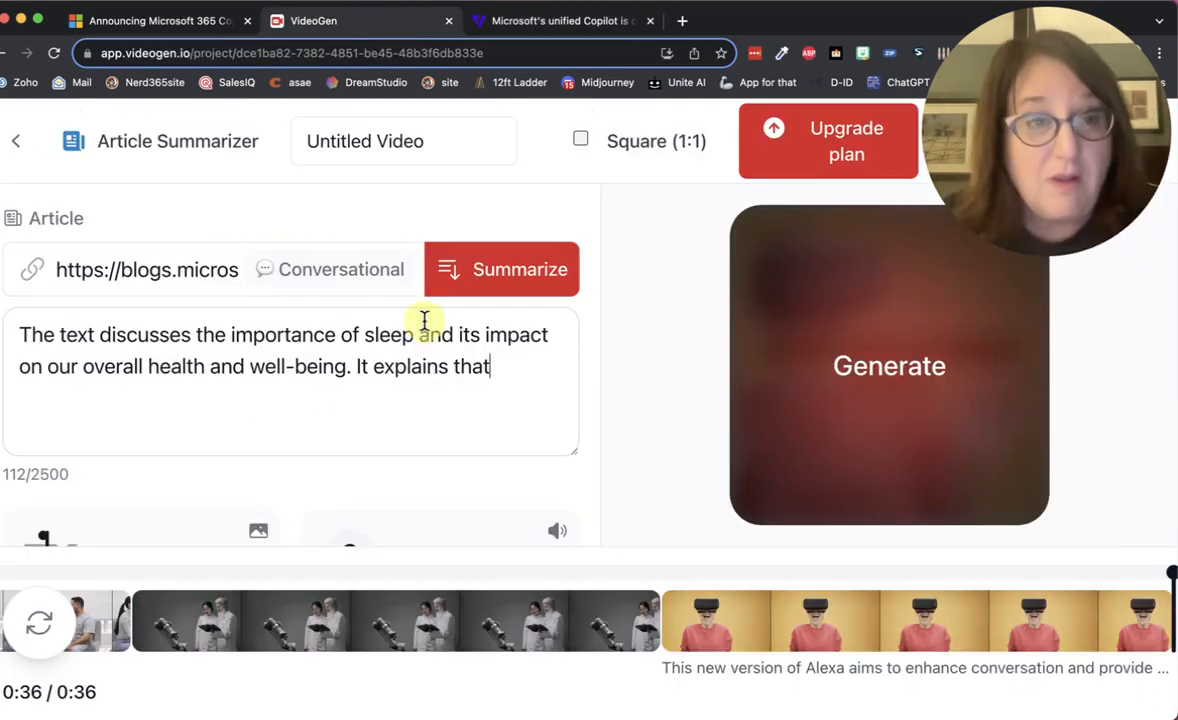
Replace the old article link with The Verge Copilot URL and run Summarize on it.
double_click(180, 270)
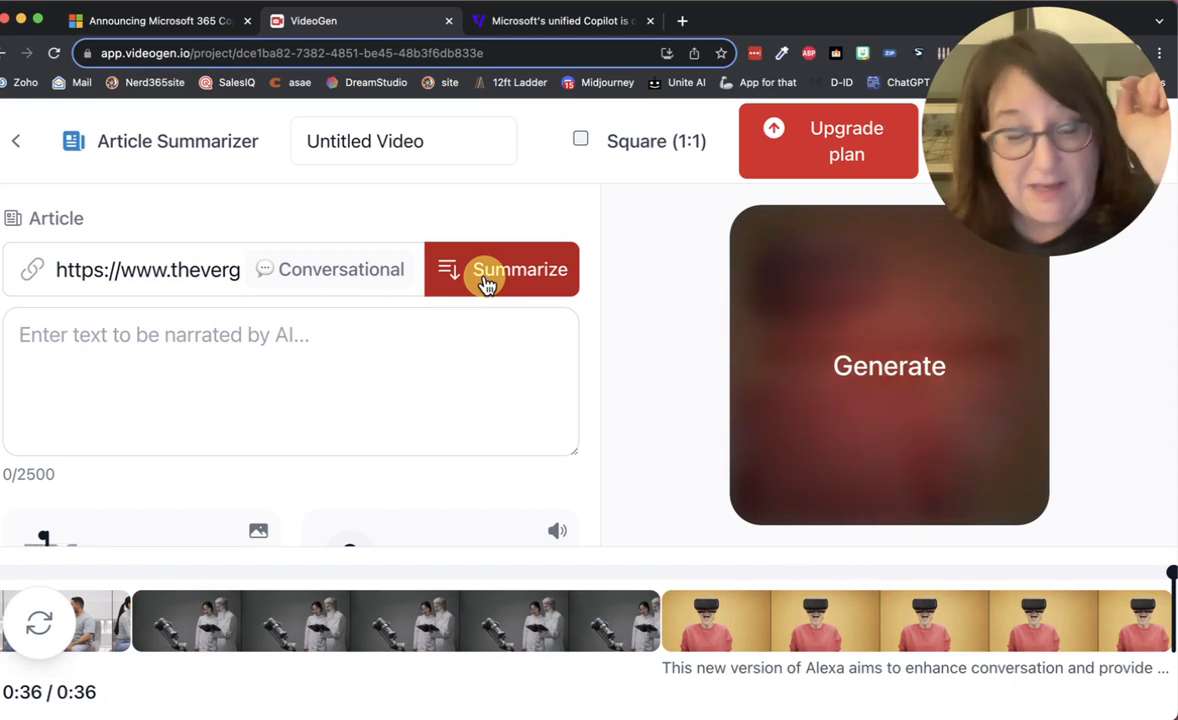
left_click(502, 268)
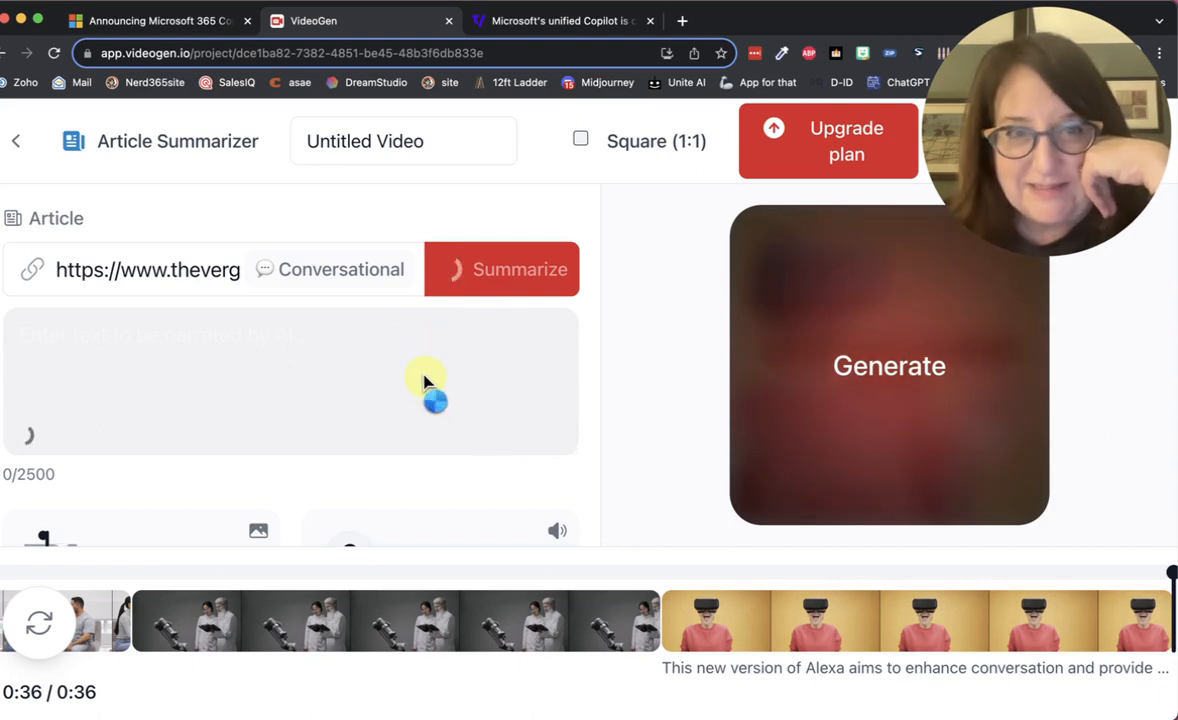
mouse_move(330, 382)
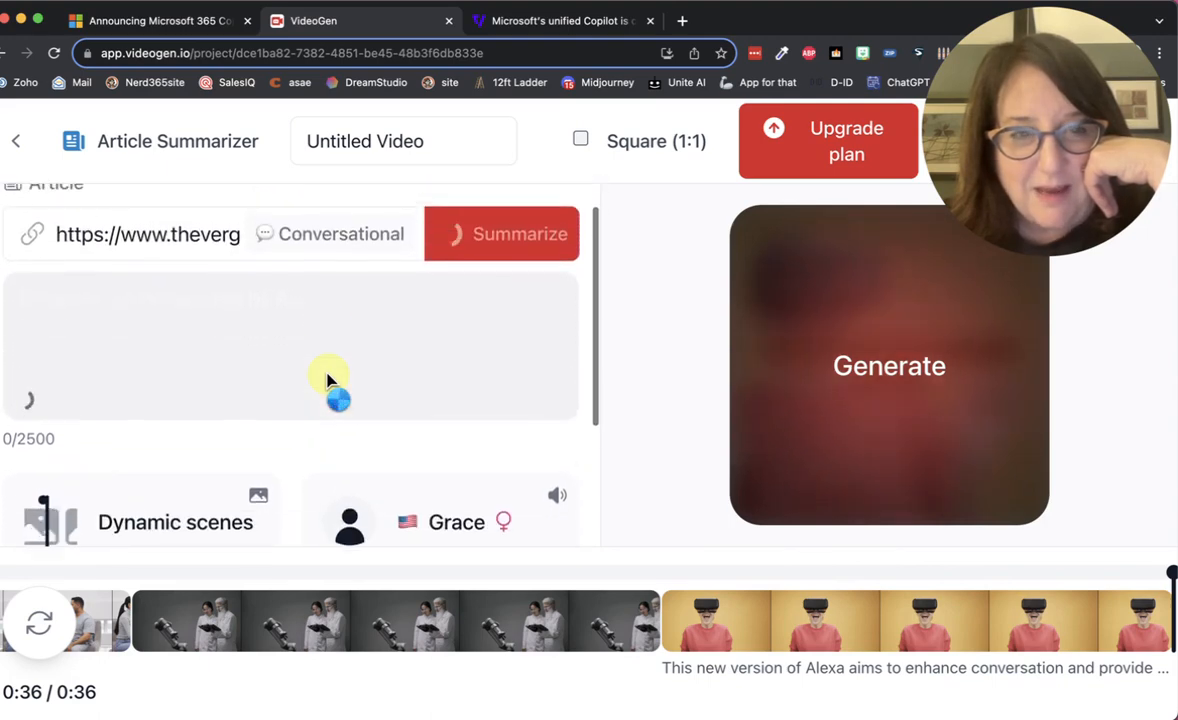
Review the finished 1304-character Copilot summary and the narration settings cards below it.
scroll("down", 3)
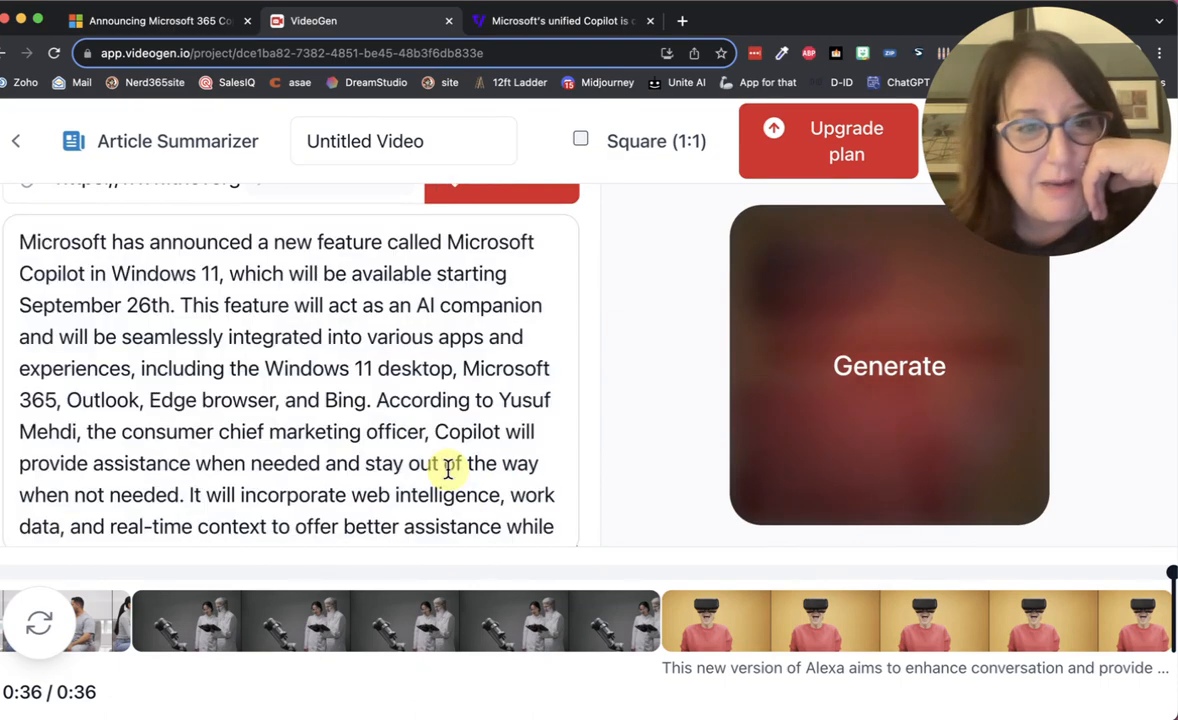
scroll("down", 3)
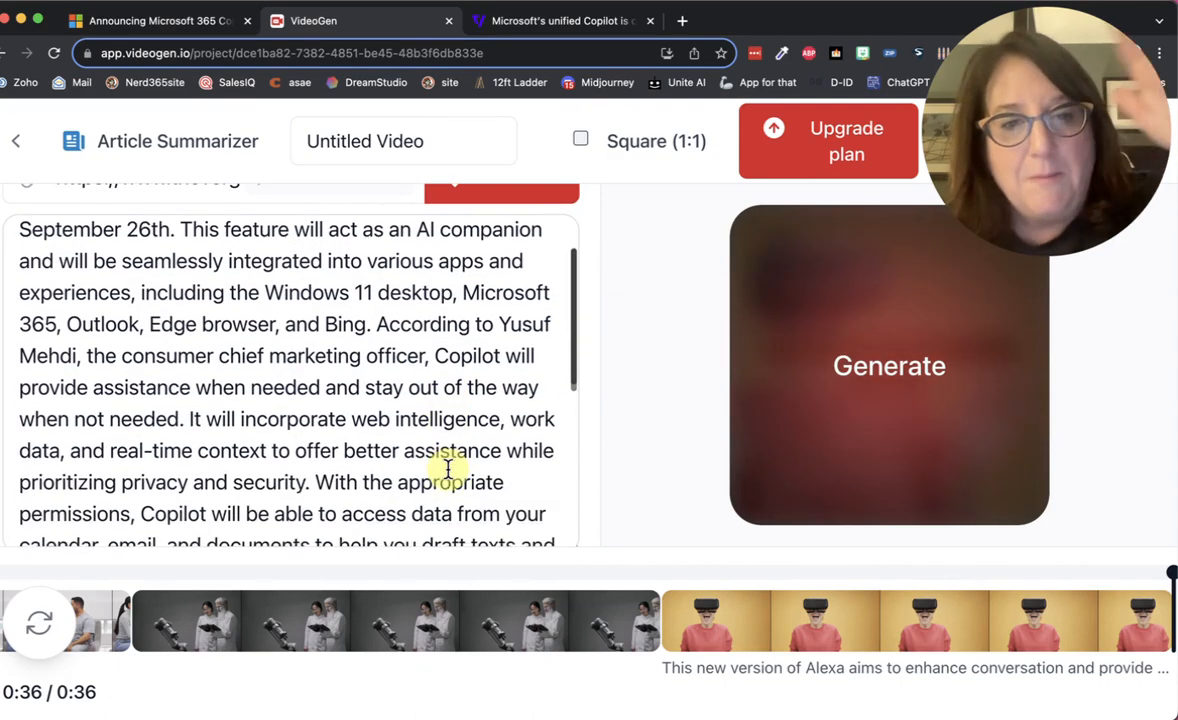
scroll("down", 3)
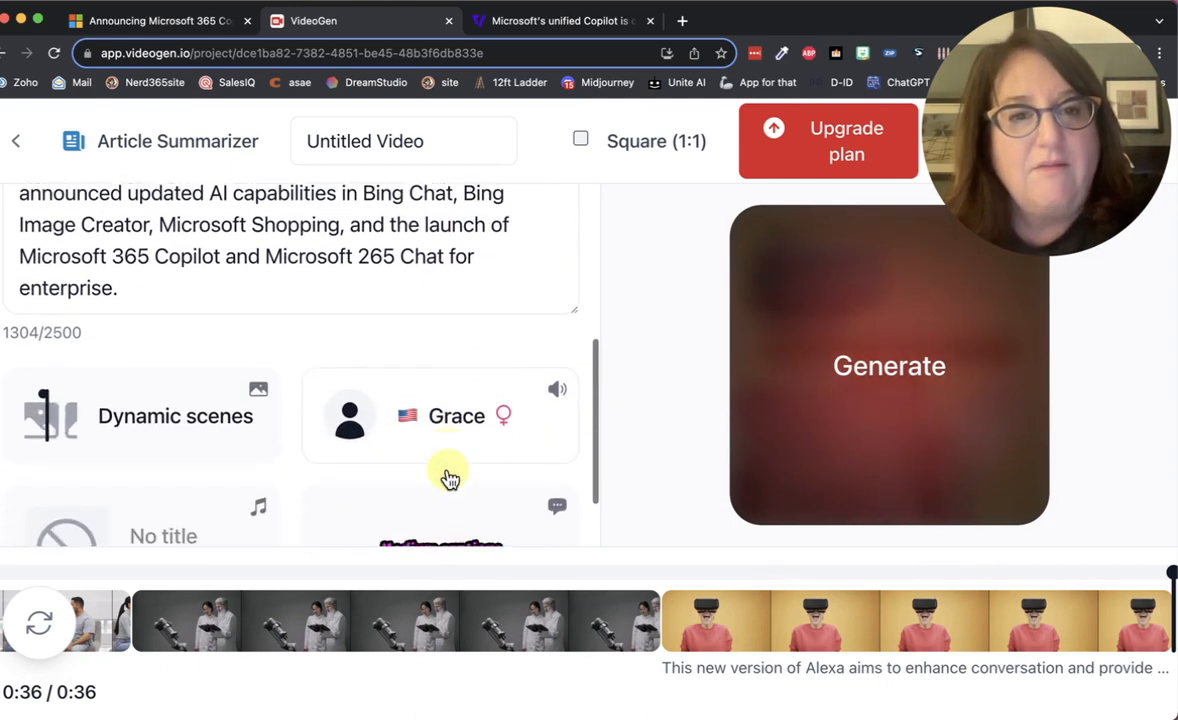
scroll("down", 3)
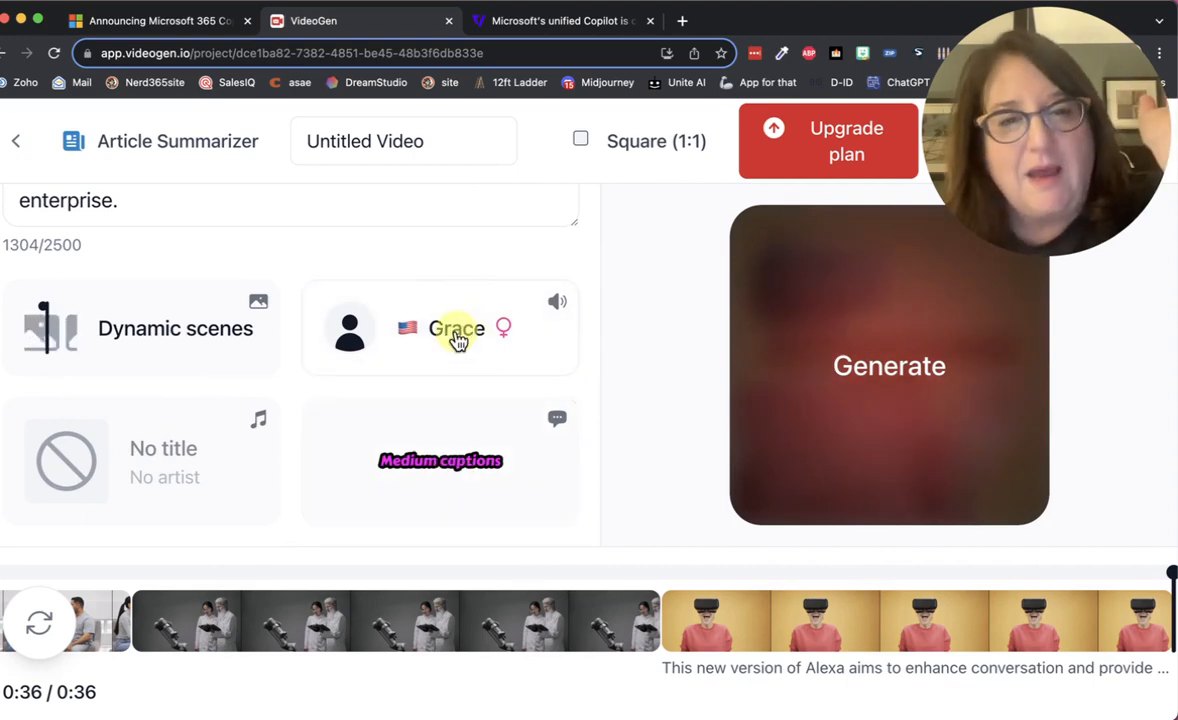
Bring up the Standard English (US) narrator list to pick Noah instead of Grace.
left_click(456, 328)
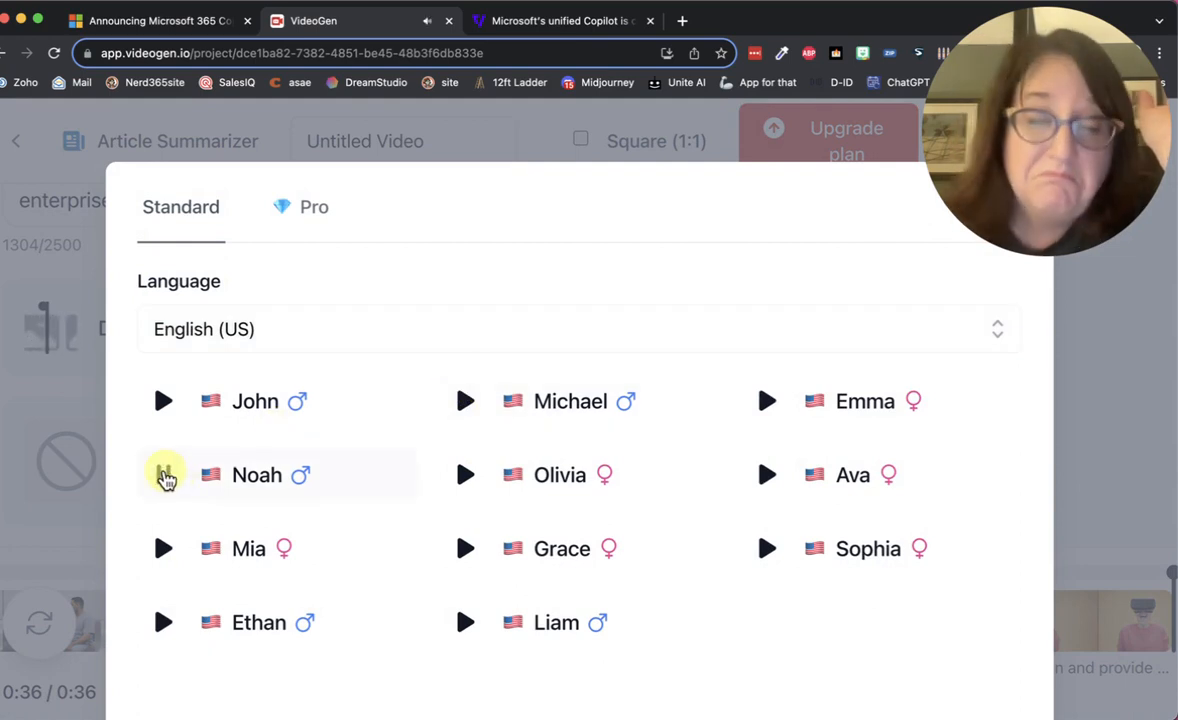
mouse_move(456, 140)
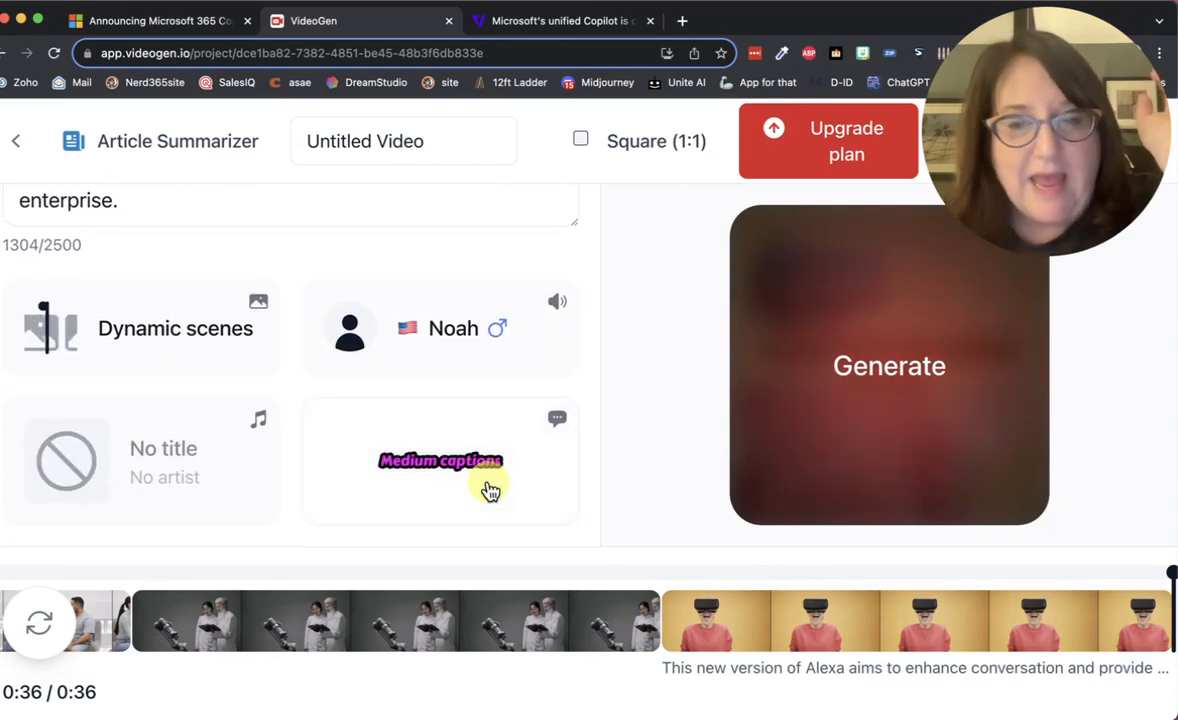
Generate the 1:28 captioned stock-footage video narrated by Noah from the summary.
left_click(888, 364)
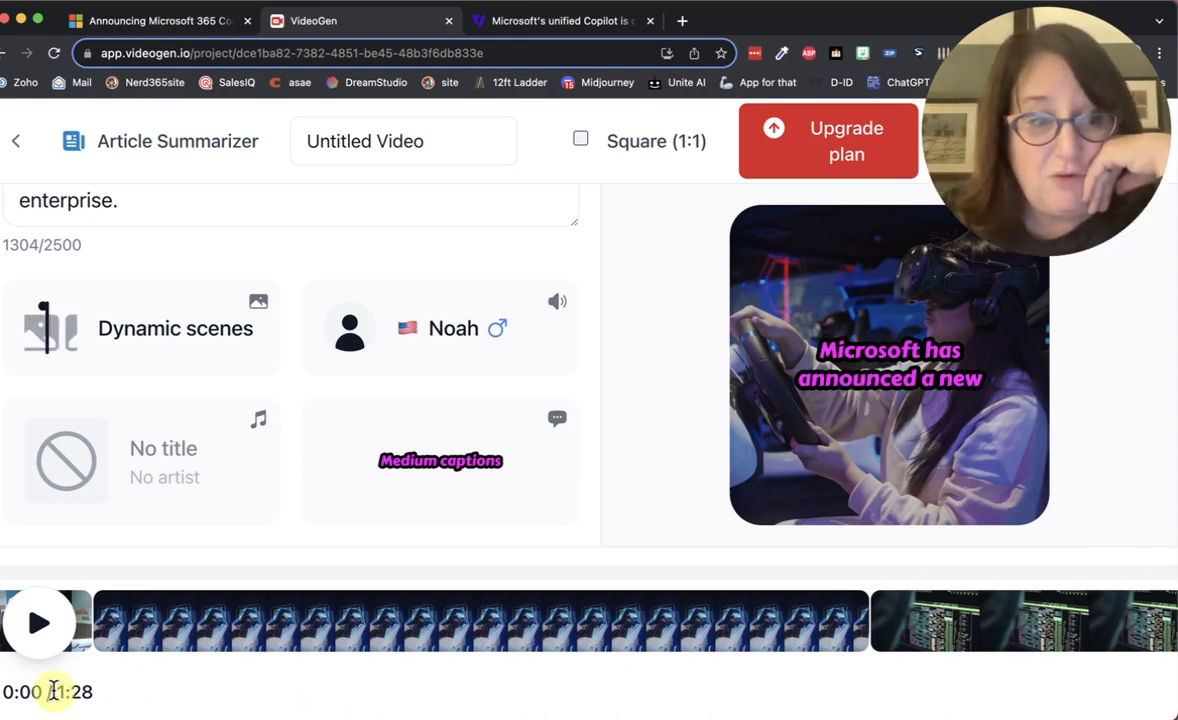
left_click(40, 622)
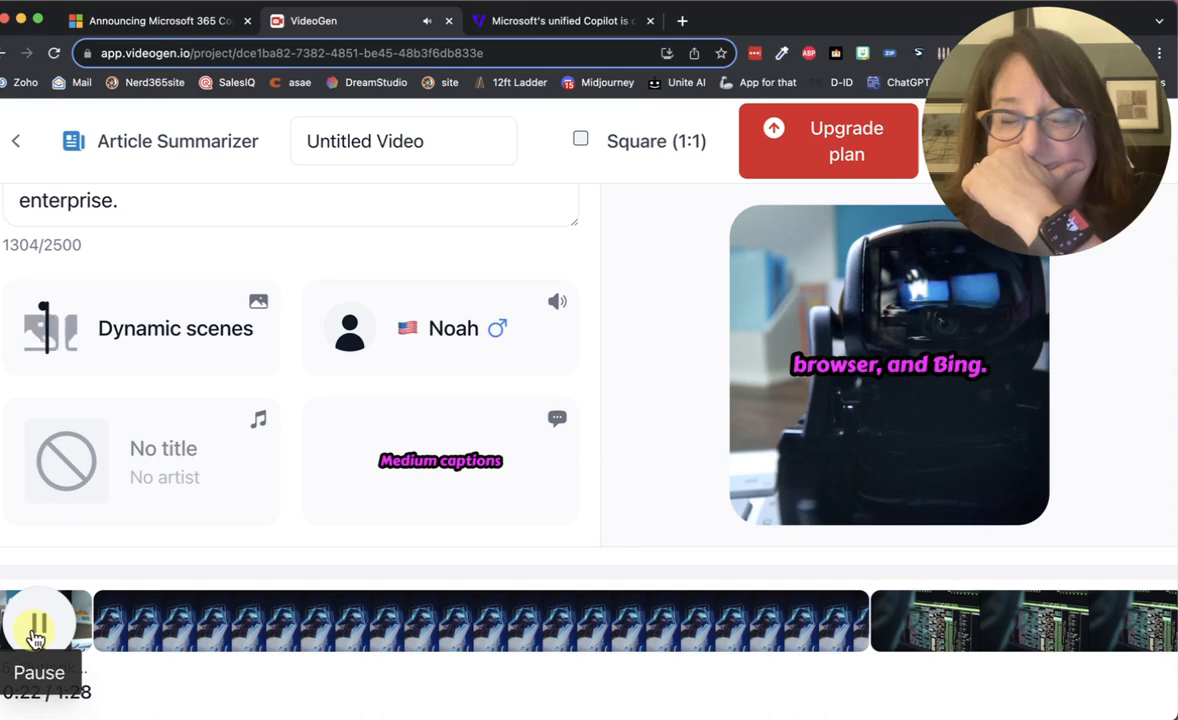
left_click(40, 620)
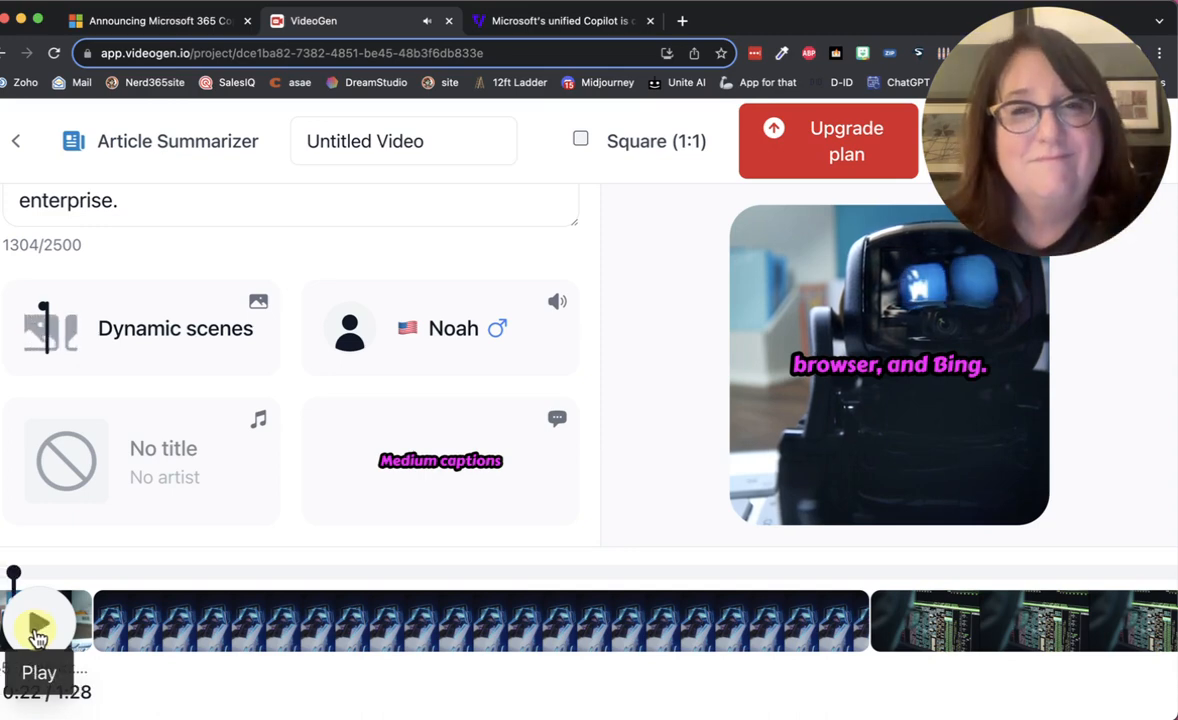